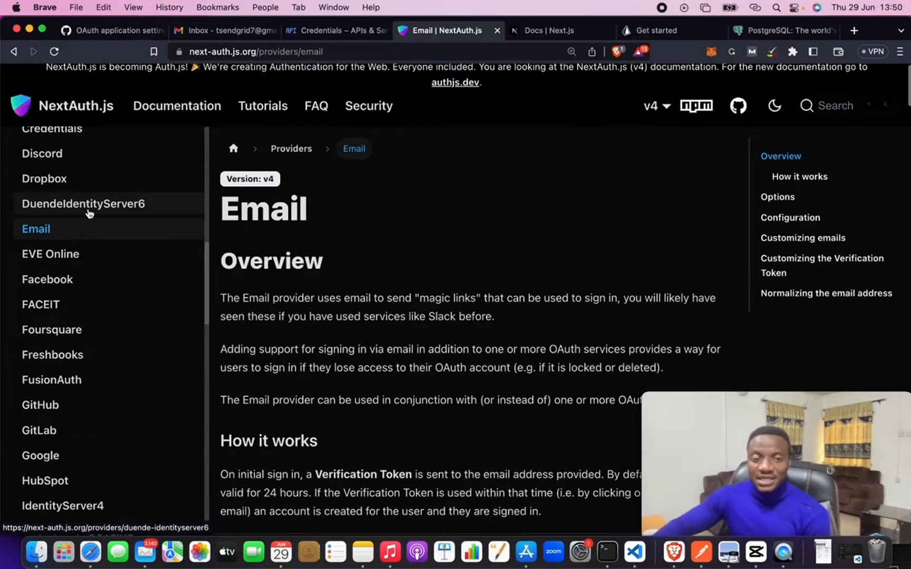
Step: Scroll the Email provider docs down to the 2.1 connection-string .env example
scroll(down, 3)
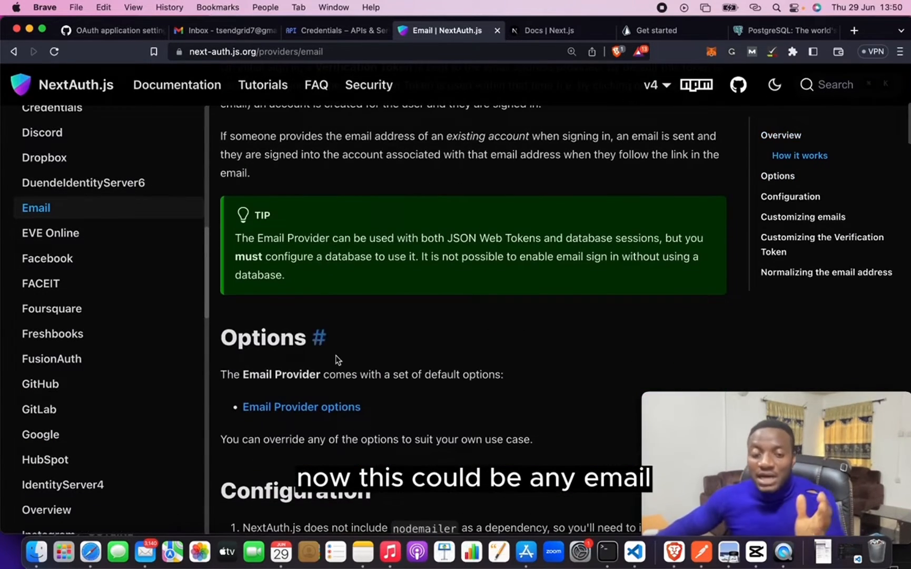
scroll(down, 3)
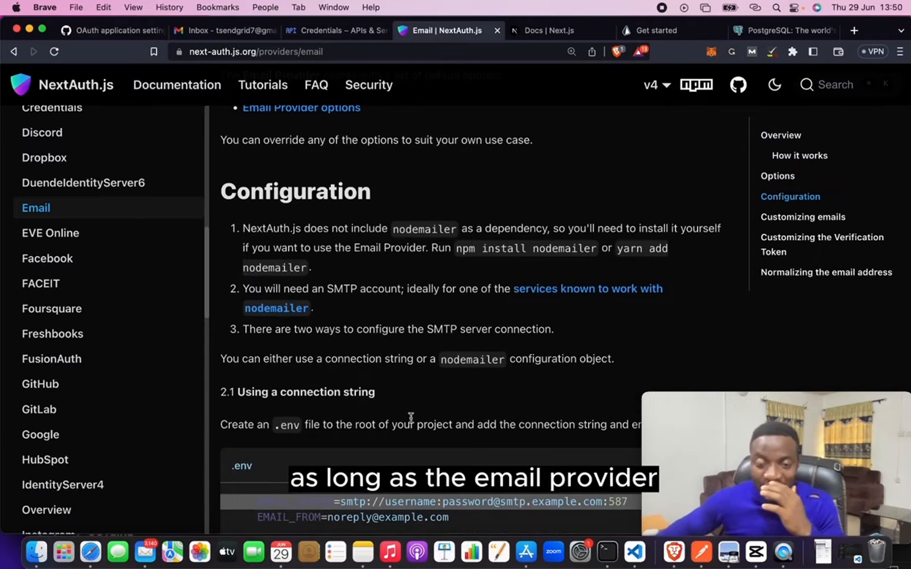
scroll(down, 3)
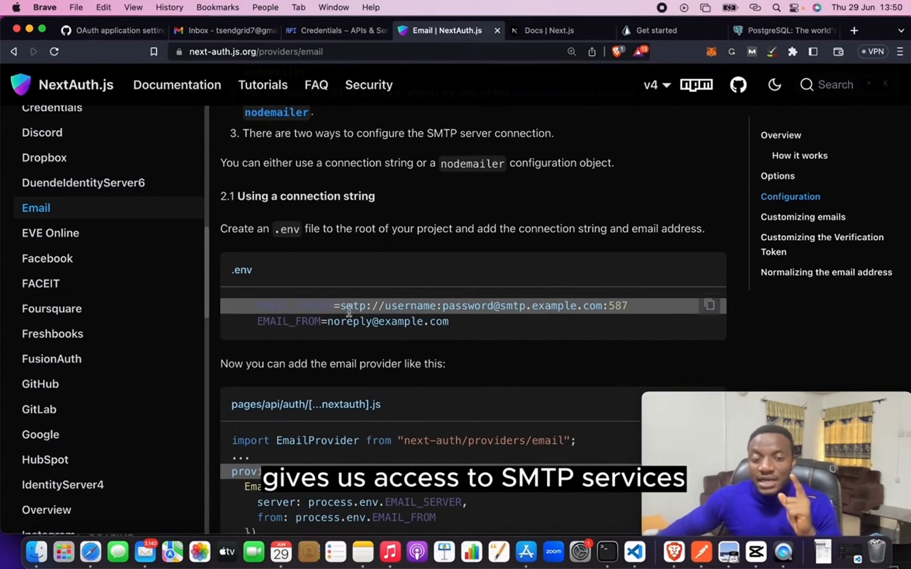
scroll(down, 3)
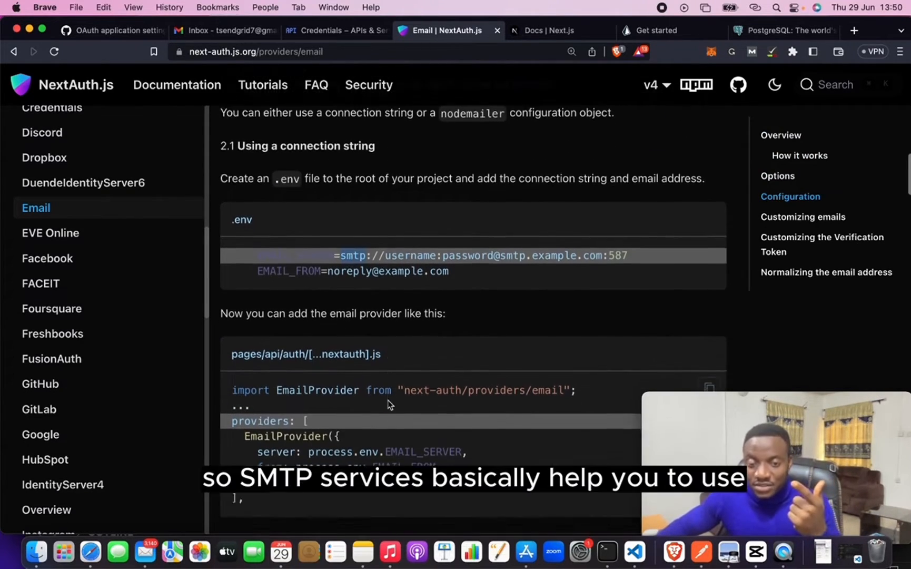
scroll(down, 3)
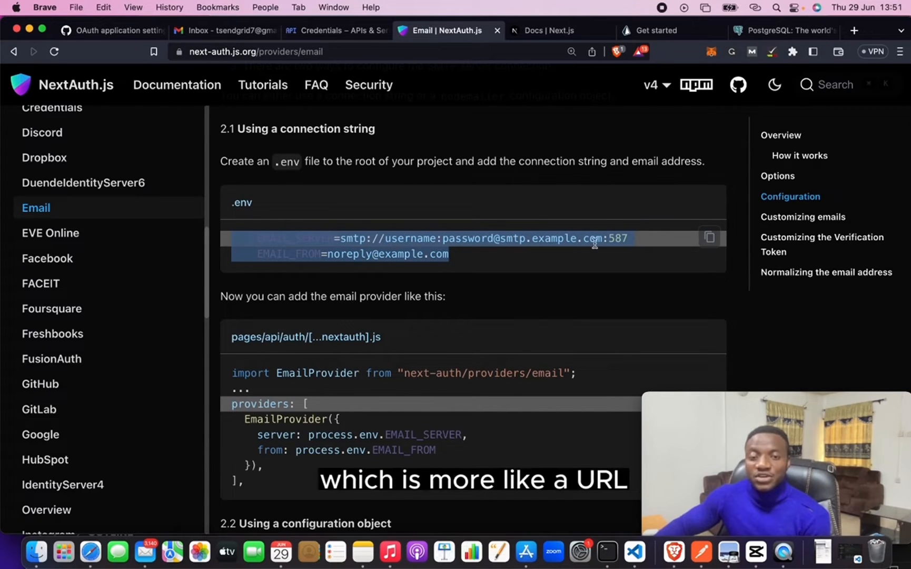
Step: Scroll to 2.2 Using a configuration object and highlight EMAIL_SERVER_PORT and EMAIL_SERVER_PASSWORD
scroll(down, 3)
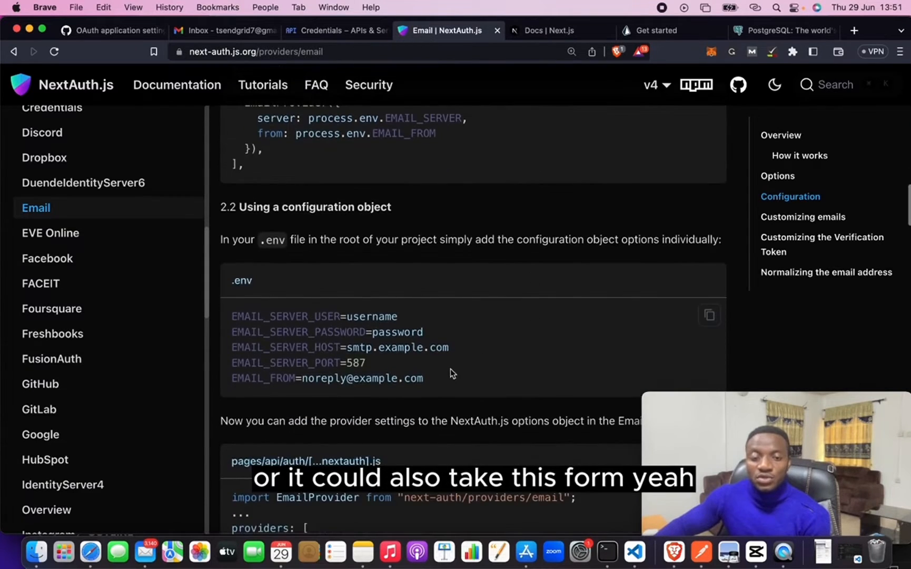
scroll(down, 3)
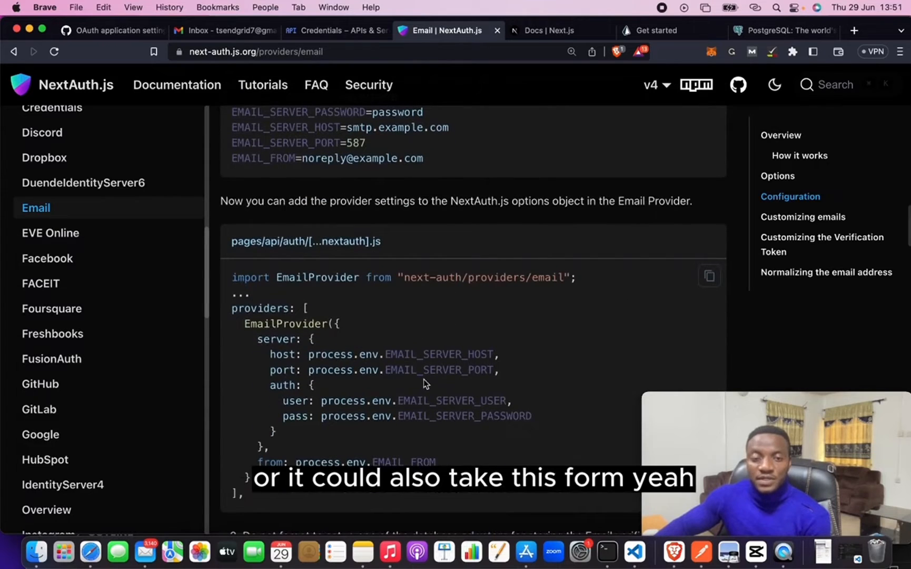
drag(231, 277, 531, 416)
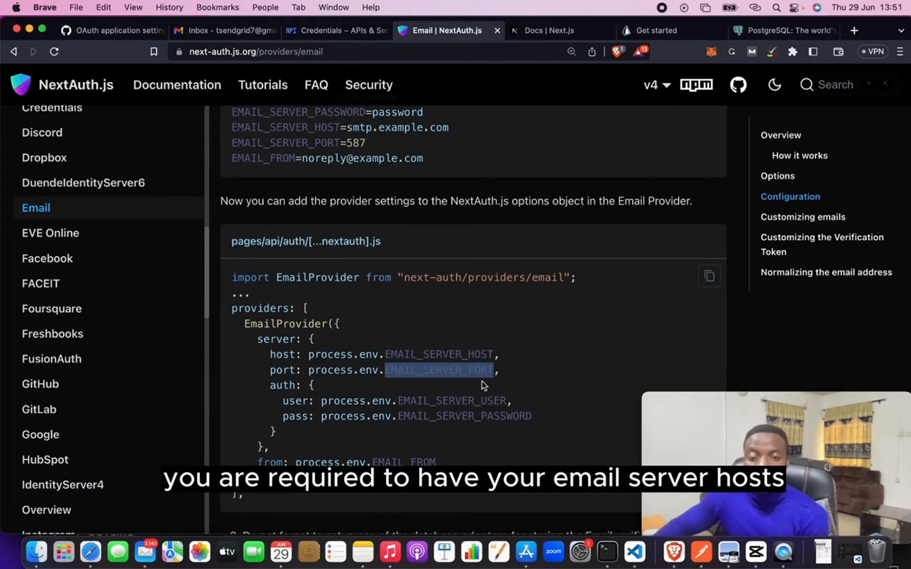
double_click(451, 400)
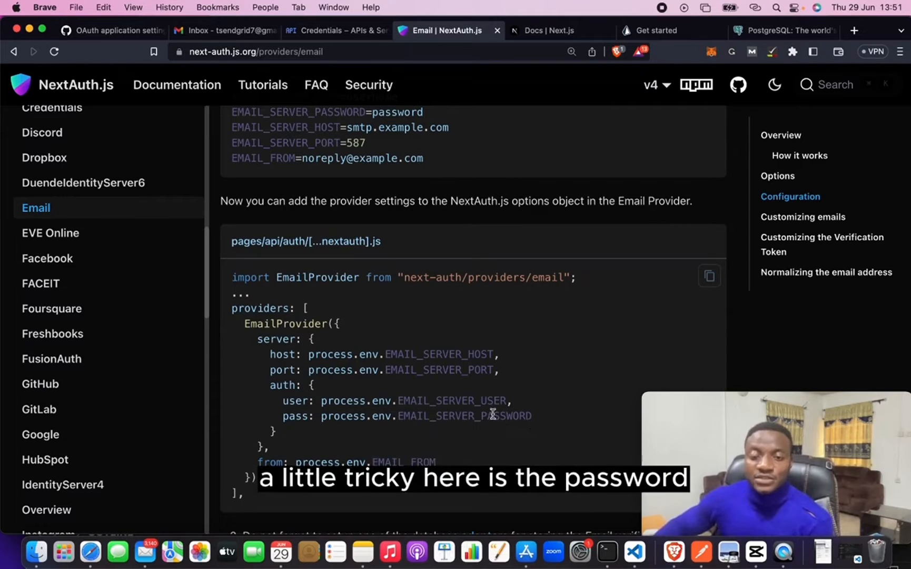
double_click(465, 416)
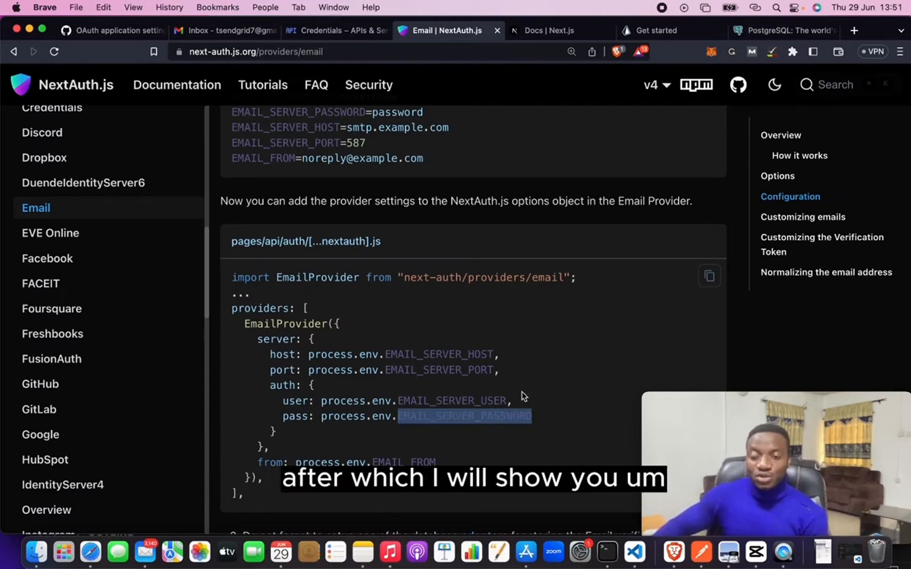
mouse_move(429, 398)
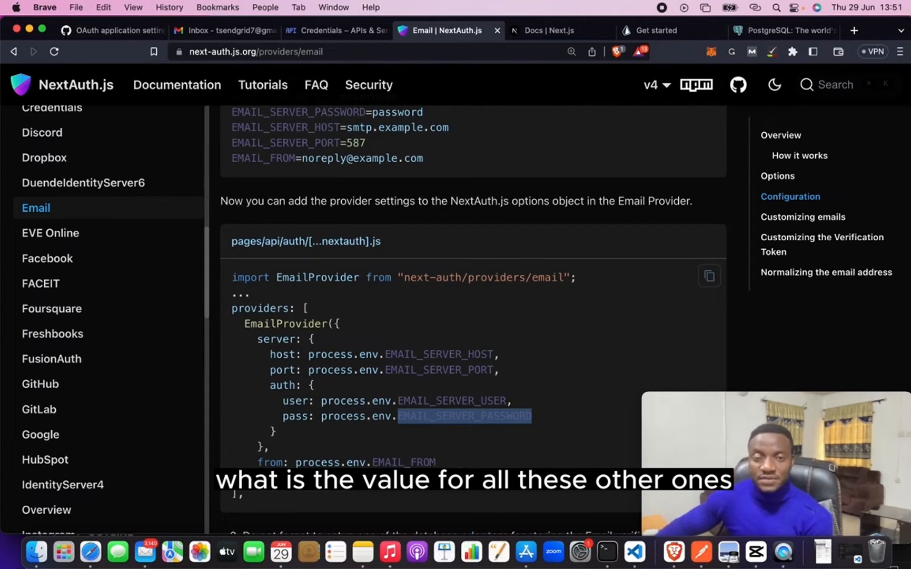
mouse_move(336, 30)
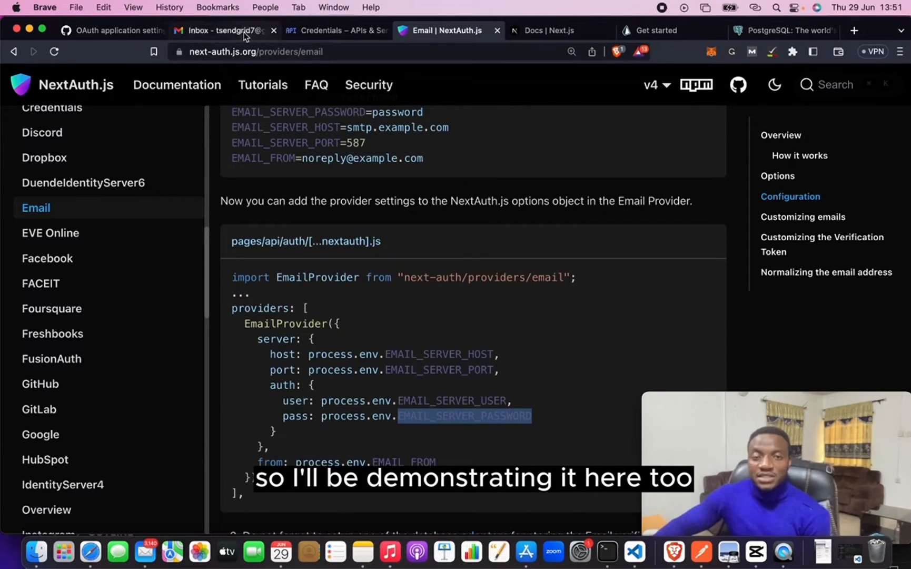
Step: Switch to Gmail, browse Promotions and Primary, then choose Manage your Google Account
click(224, 30)
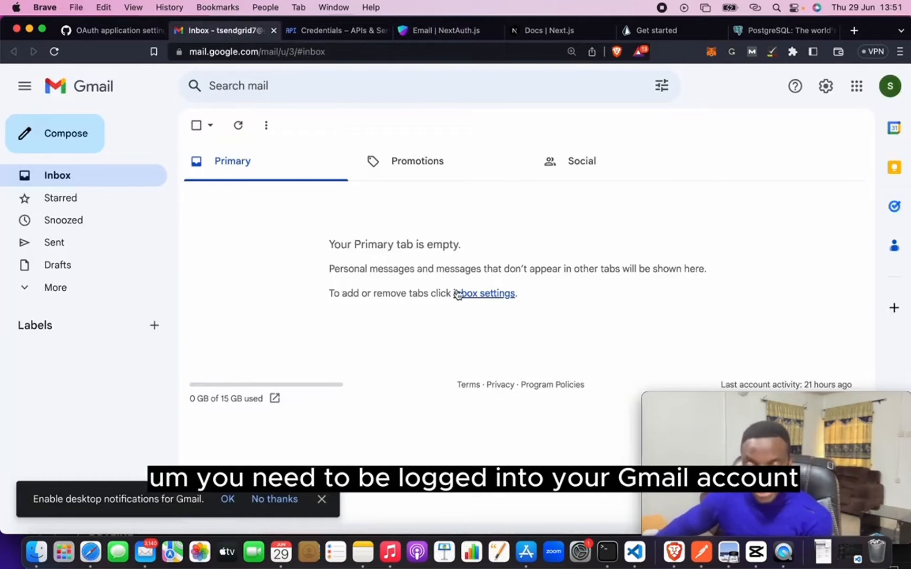
click(417, 161)
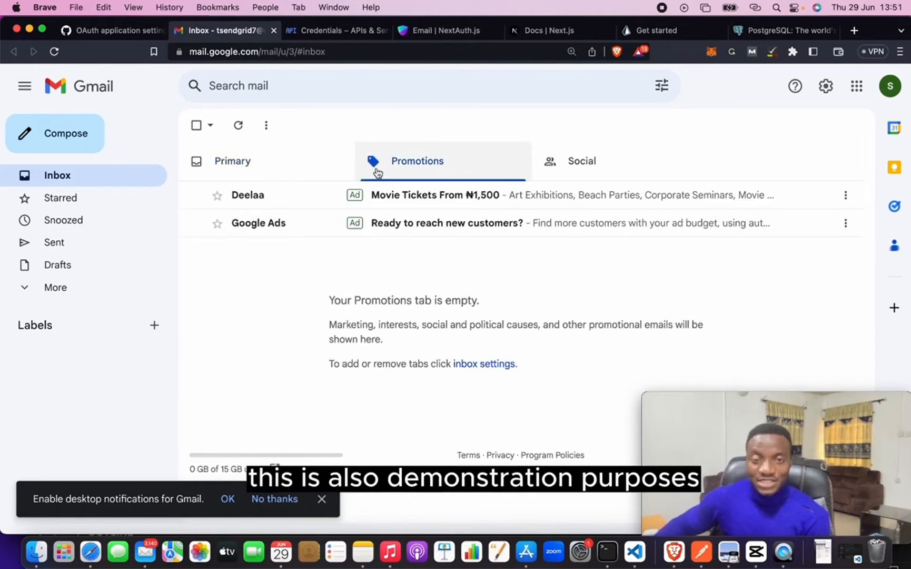
click(231, 161)
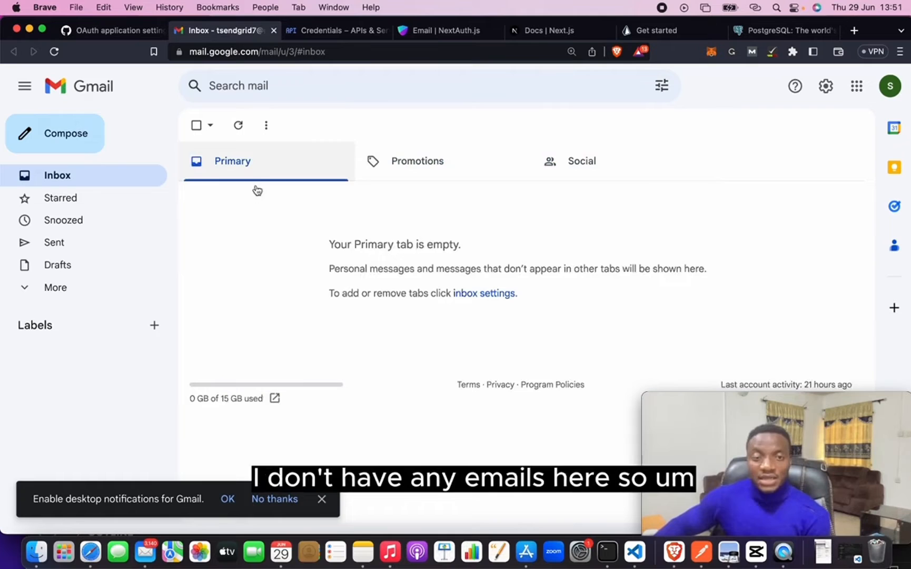
mouse_move(889, 86)
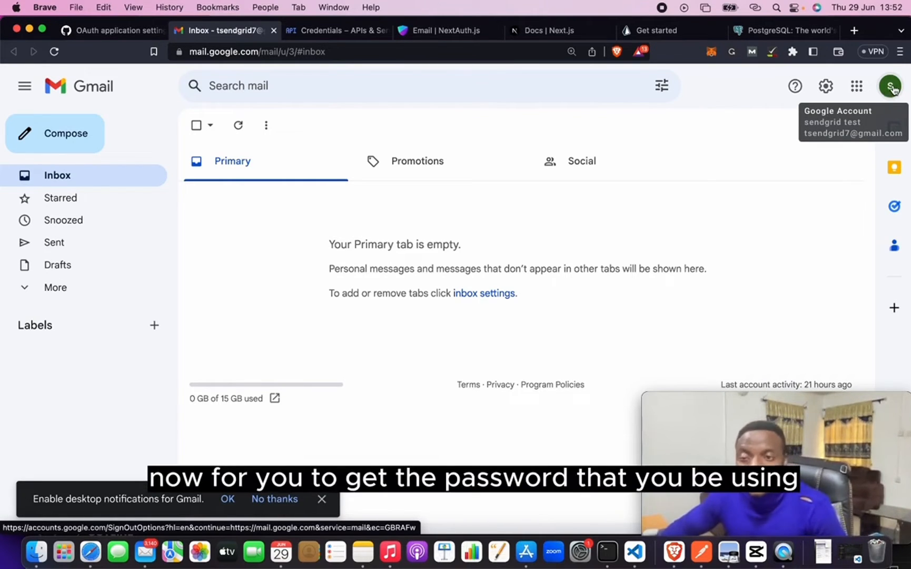
click(891, 85)
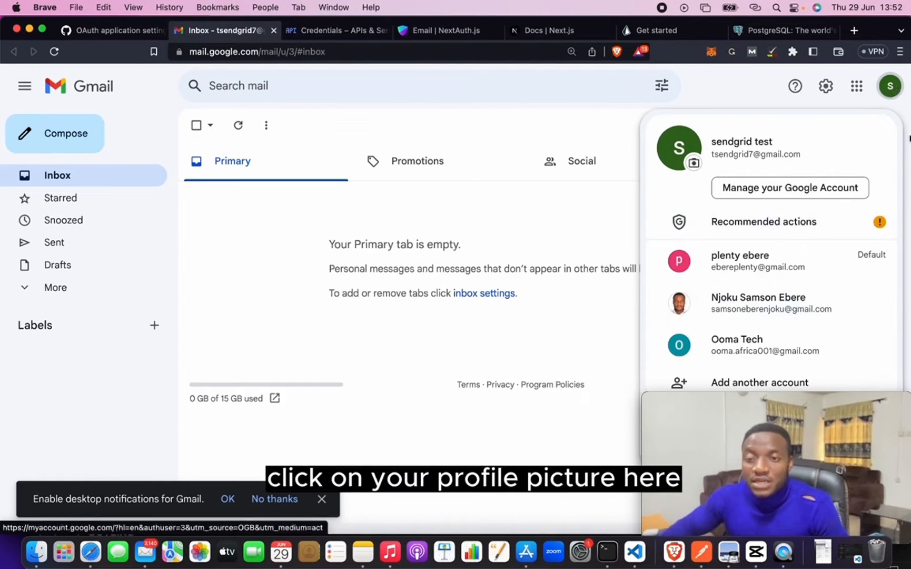
mouse_move(889, 86)
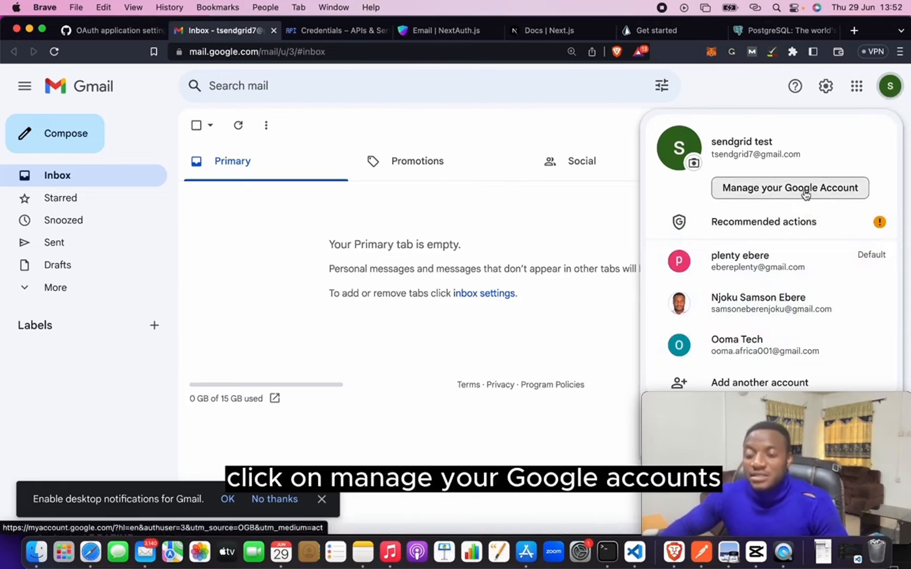
click(788, 187)
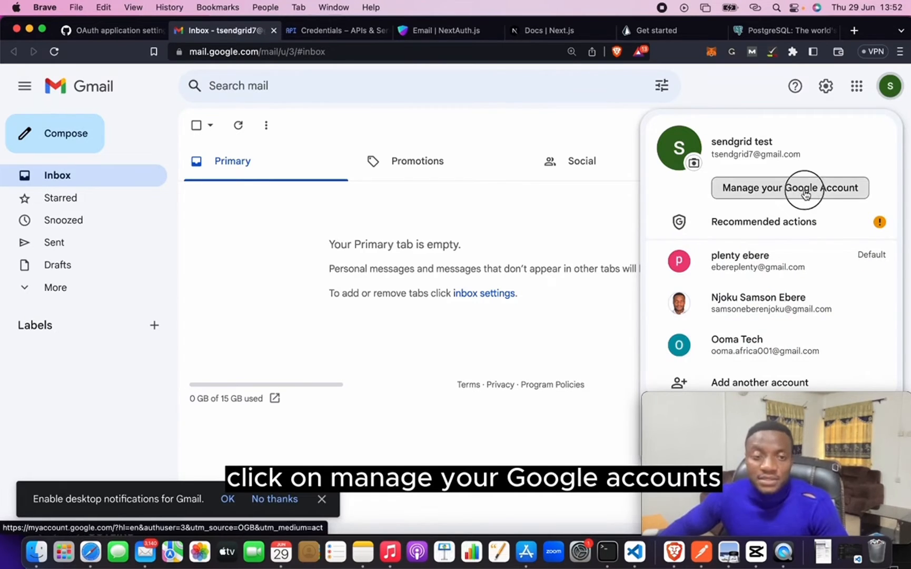
Step: Go to the account's Security settings and scroll to the 'How you sign in to Google' section
click(788, 187)
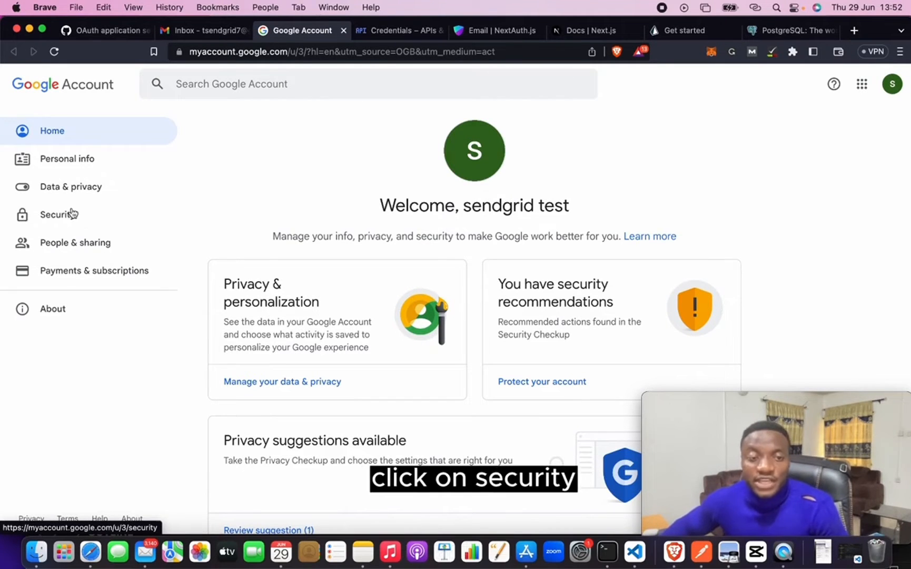
click(57, 213)
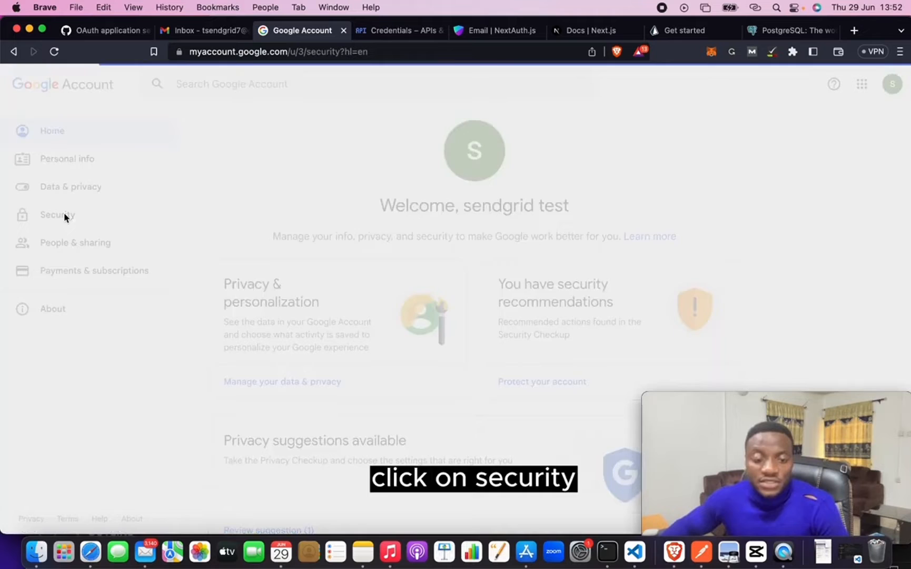
click(57, 215)
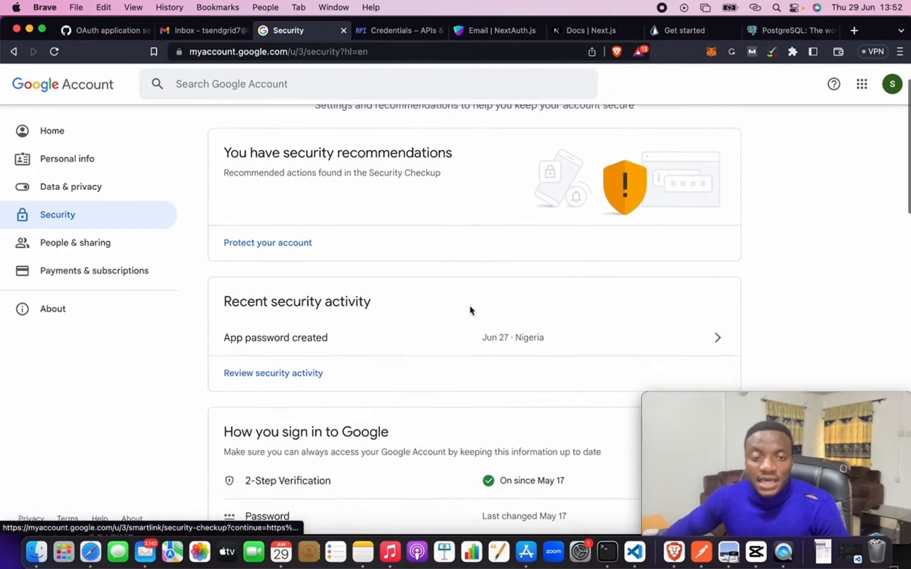
scroll(down, 3)
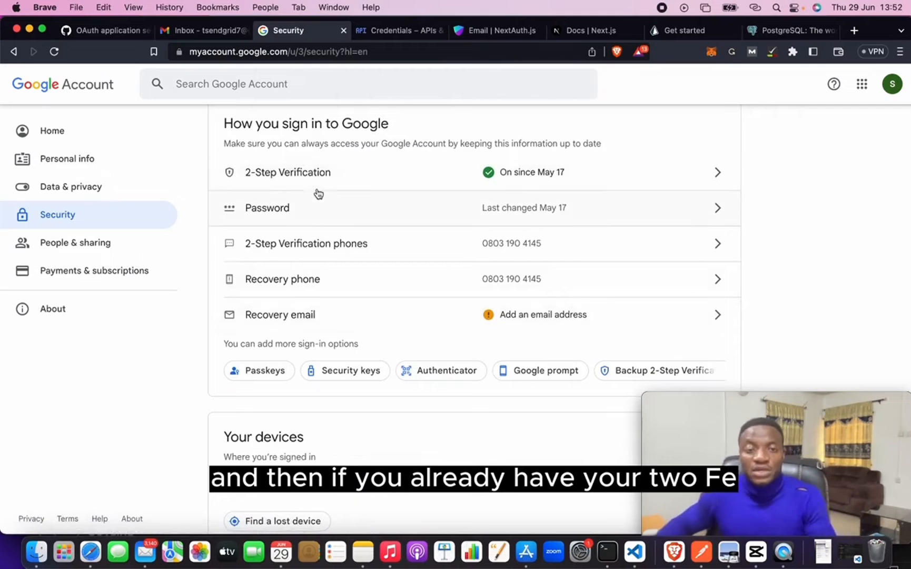
mouse_move(355, 168)
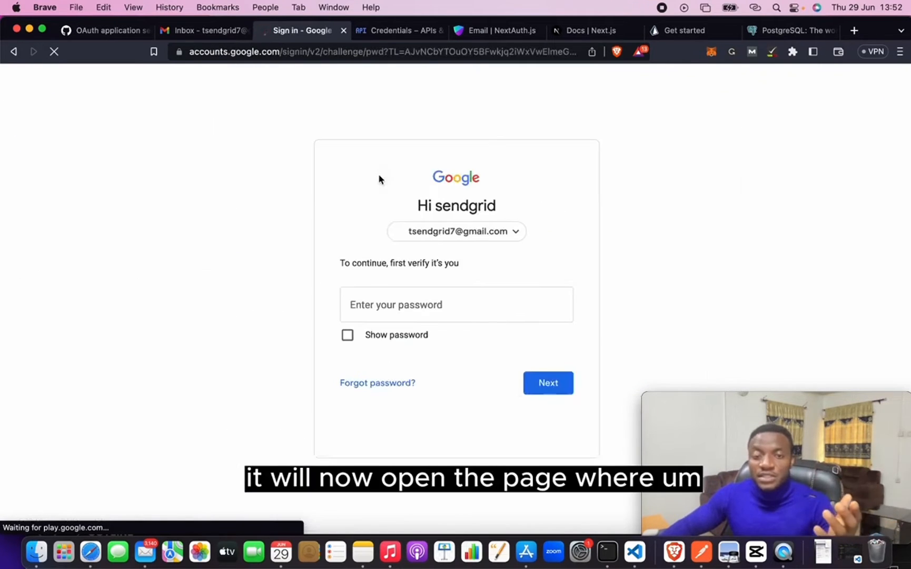
Step: Fill in the saved account password and submit it to reach 2-Step Verification
click(456, 304)
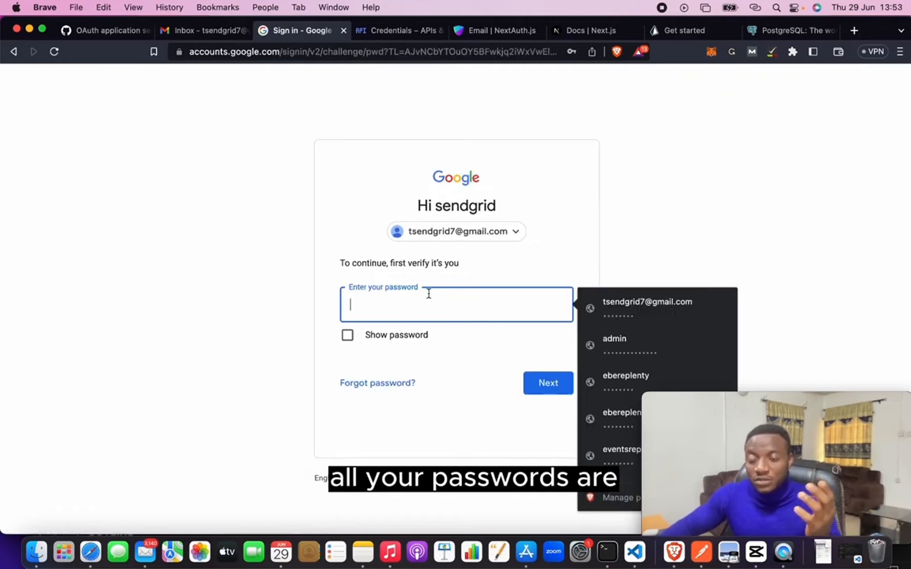
click(647, 301)
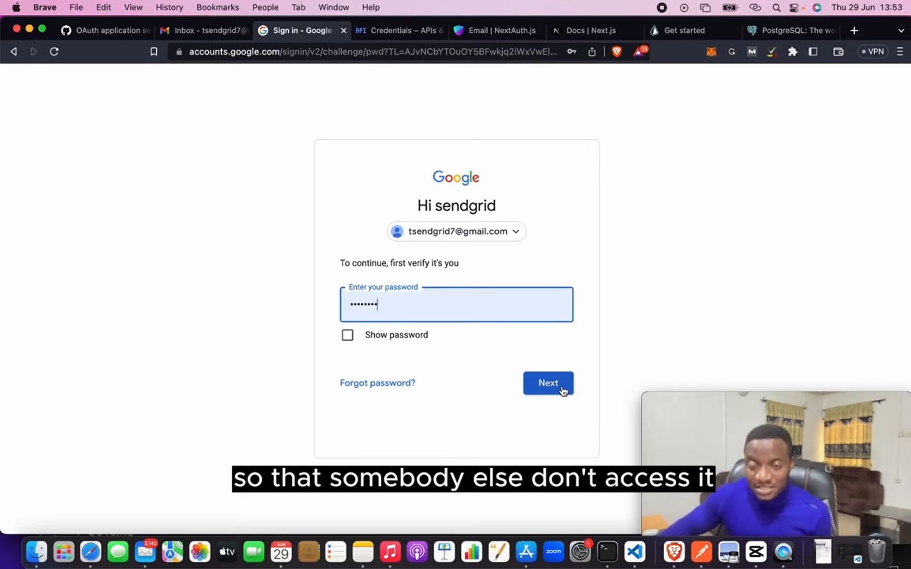
click(546, 382)
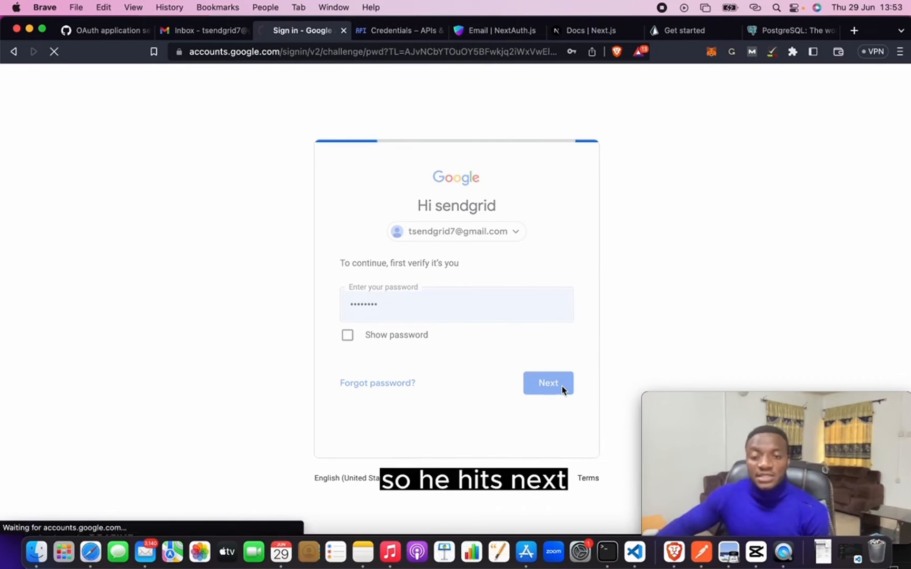
click(547, 382)
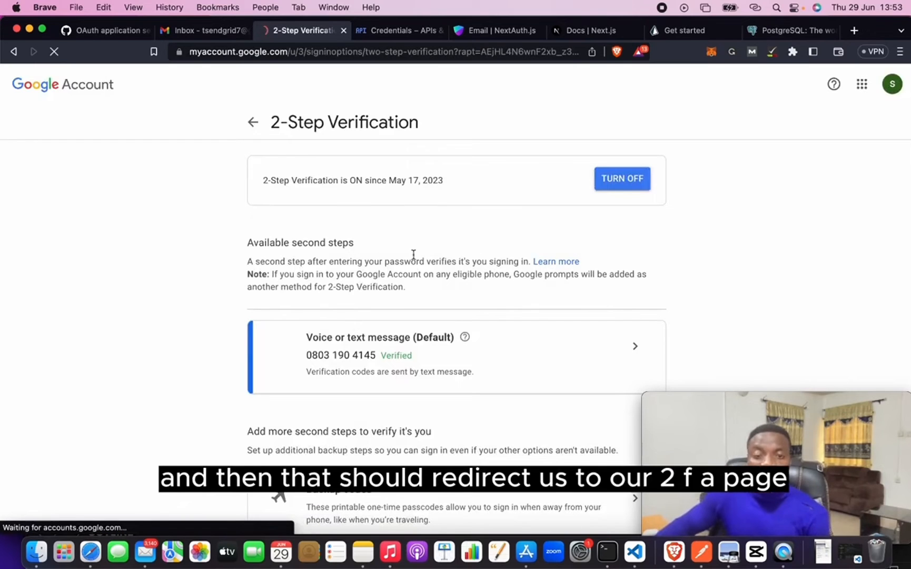
Step: Open App passwords, choose Mail as the app and Mac as the device, and generate
scroll(down, 3)
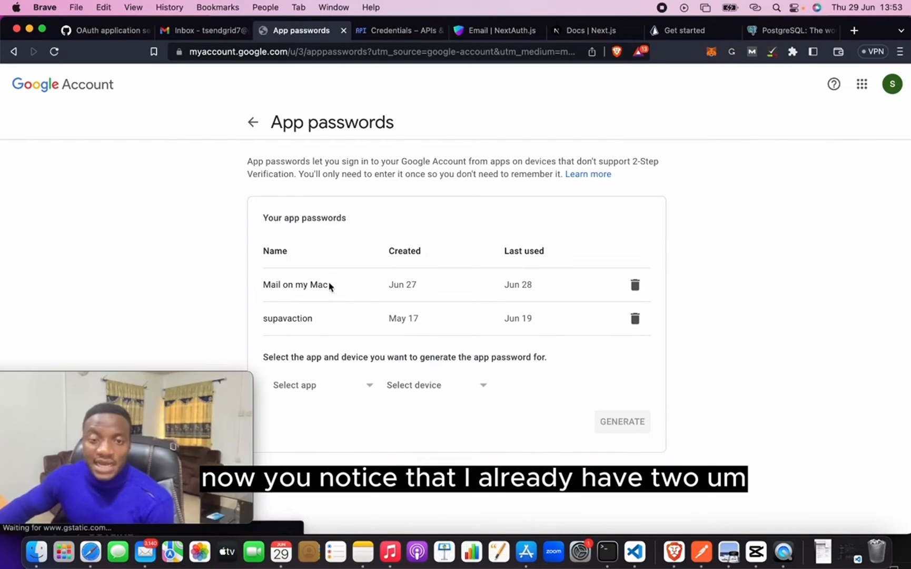
mouse_move(341, 315)
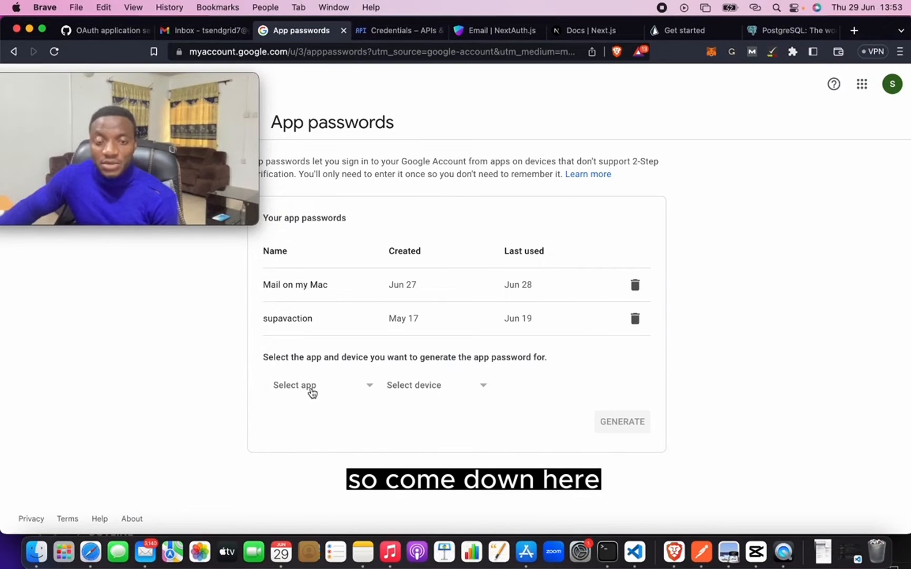
click(321, 384)
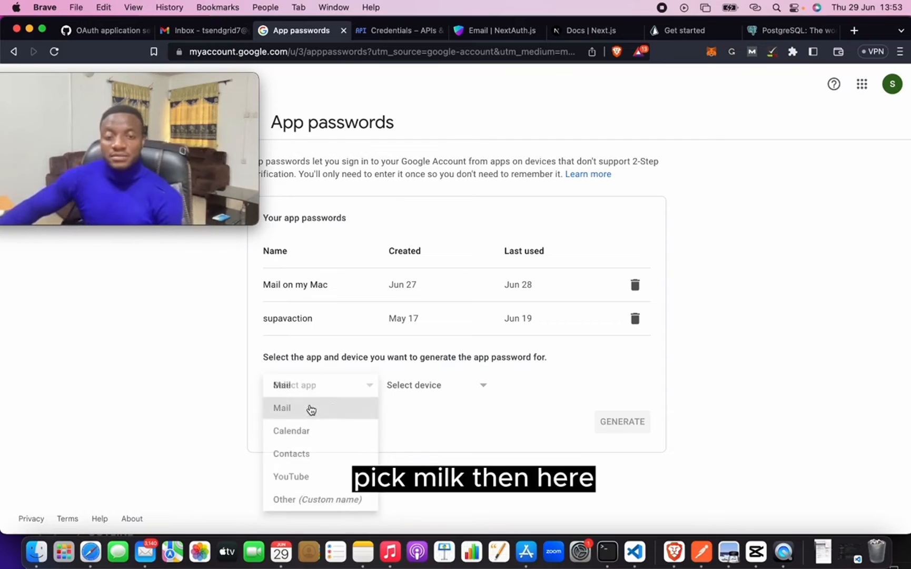
click(281, 407)
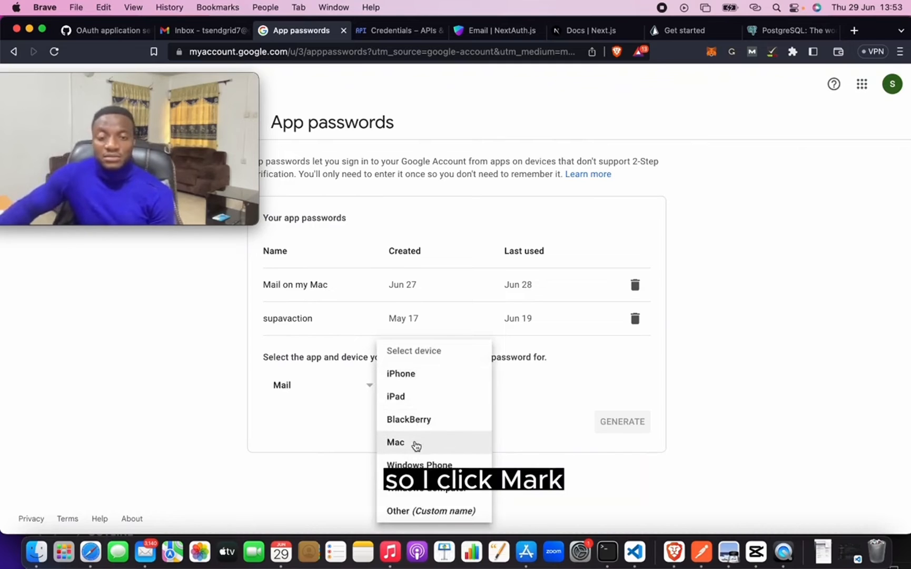
click(396, 442)
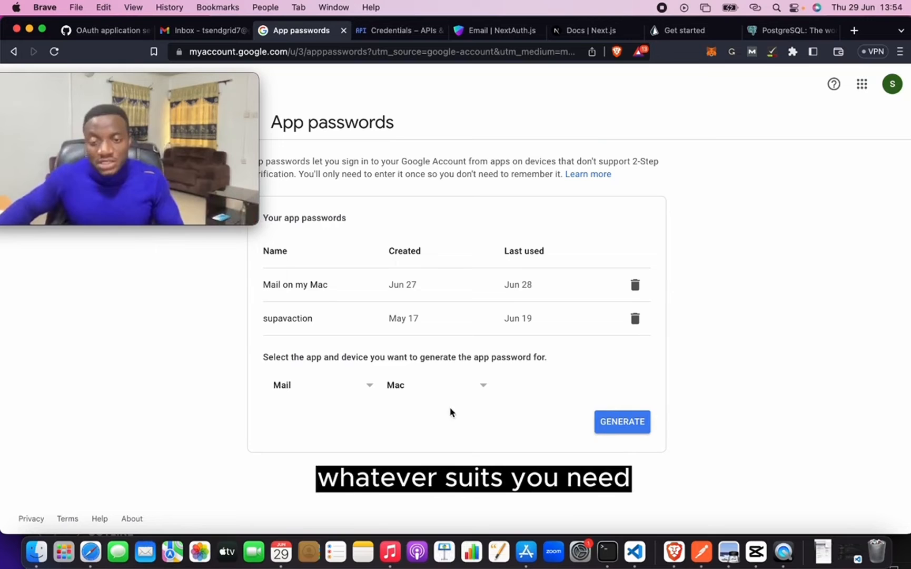
click(621, 421)
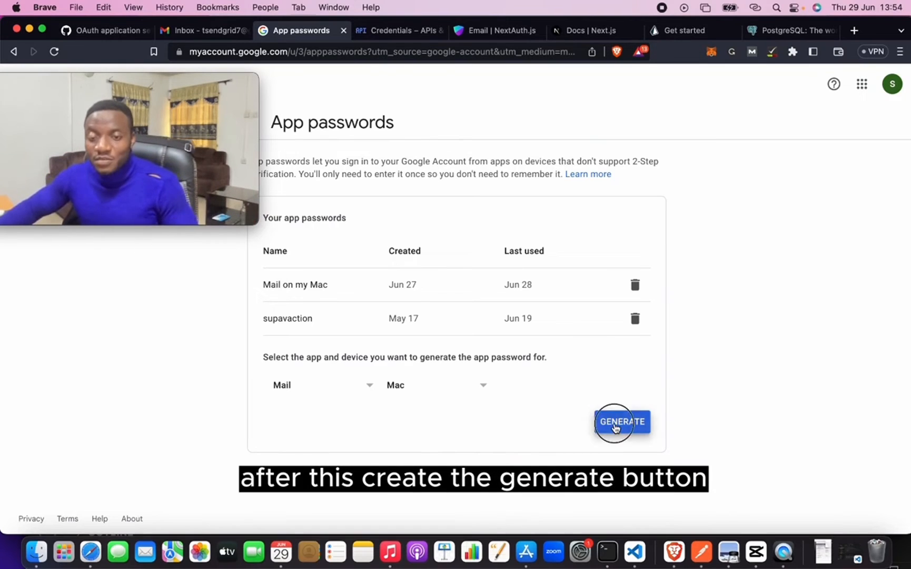
Step: Generate the 16-character Mail-on-Mac app password and view it in the dialog
click(621, 421)
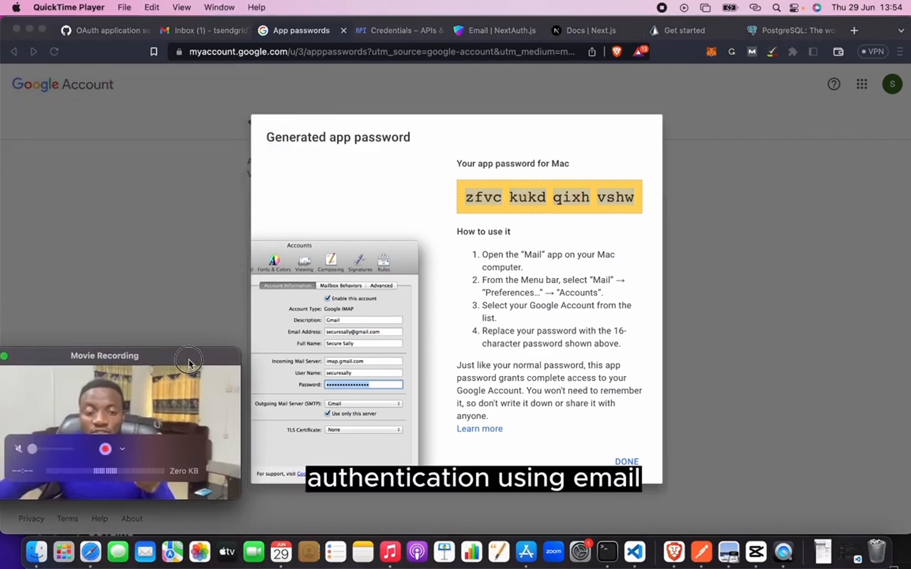
click(499, 30)
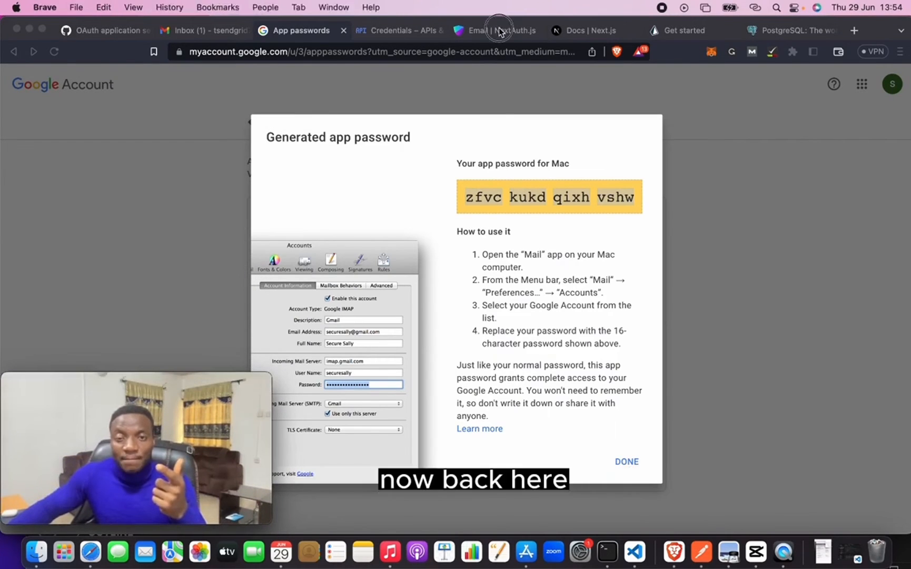
Step: Return to the NextAuth.js docs, highlight EMAIL_SERVER_PASSWORD, and briefly flip through the Gmail and App passwords tabs
click(496, 30)
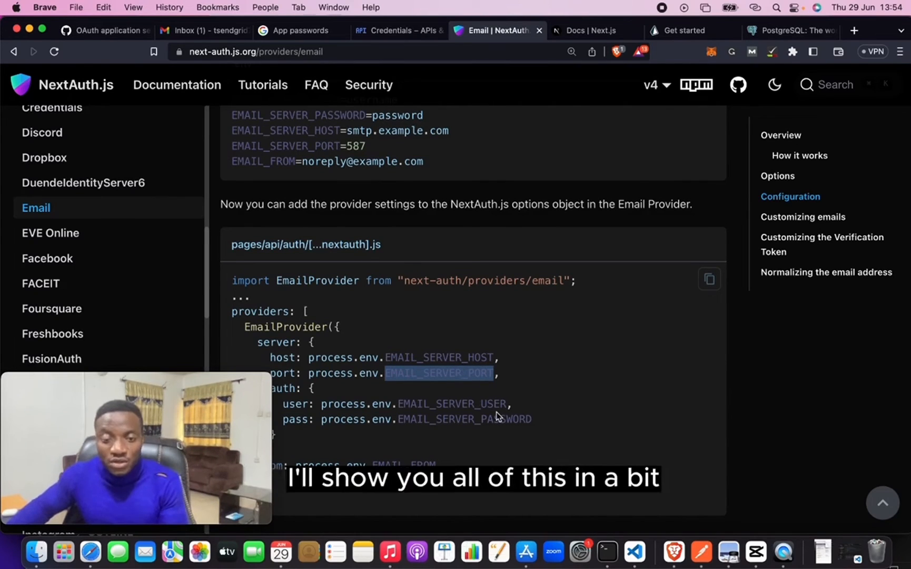
double_click(451, 404)
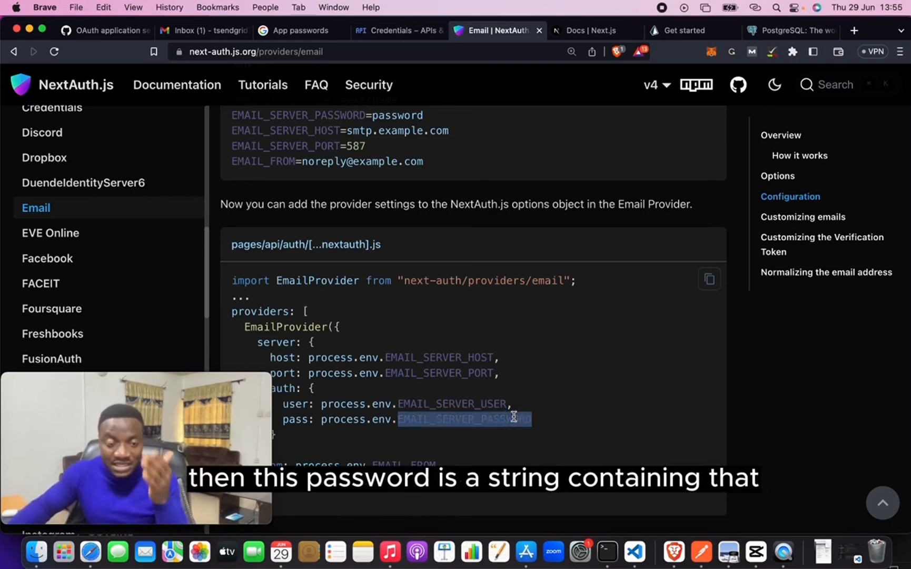
click(204, 30)
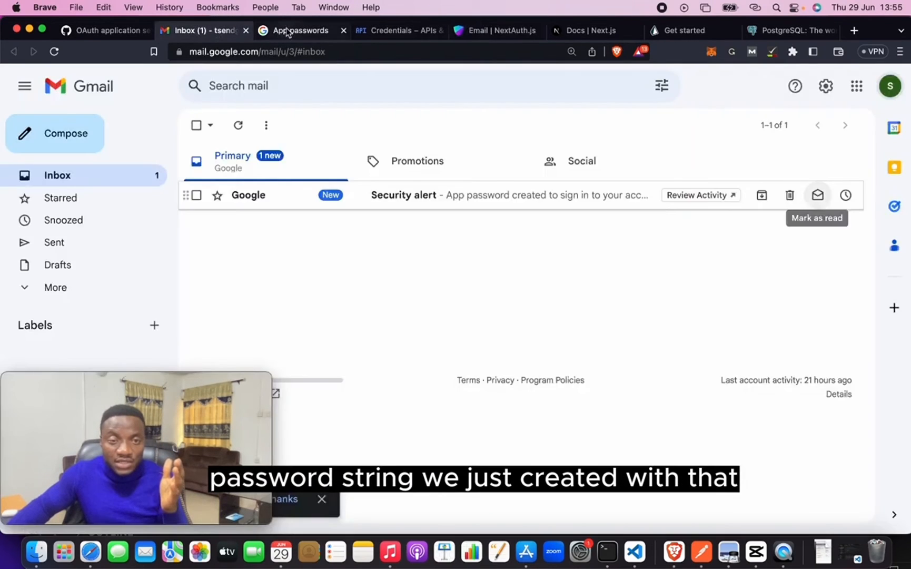
click(301, 30)
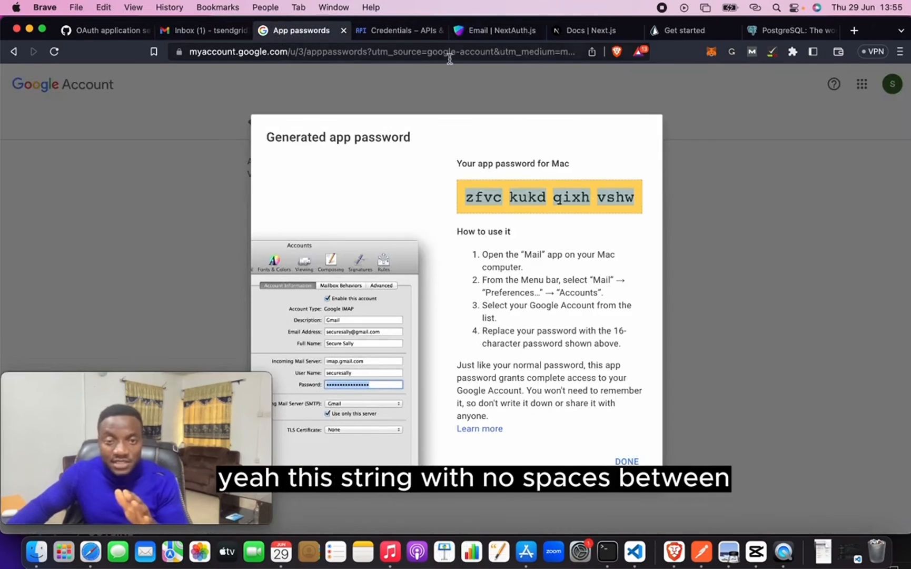
click(496, 30)
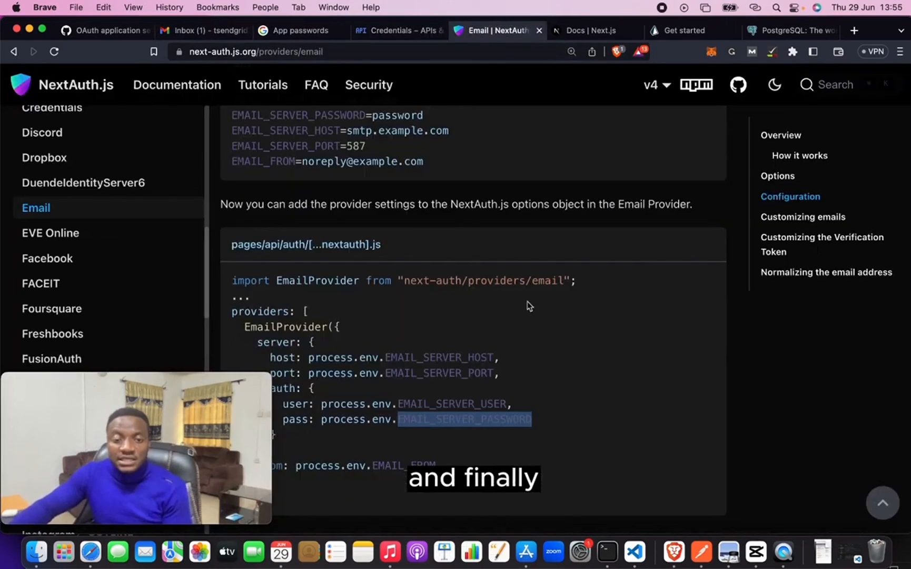